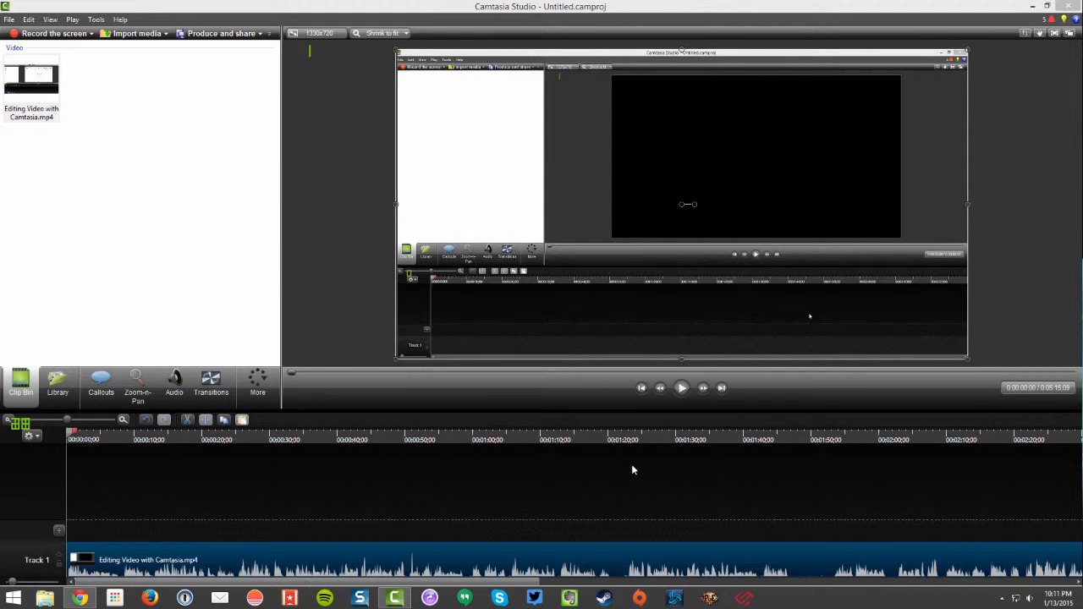
mouse_move(621, 477)
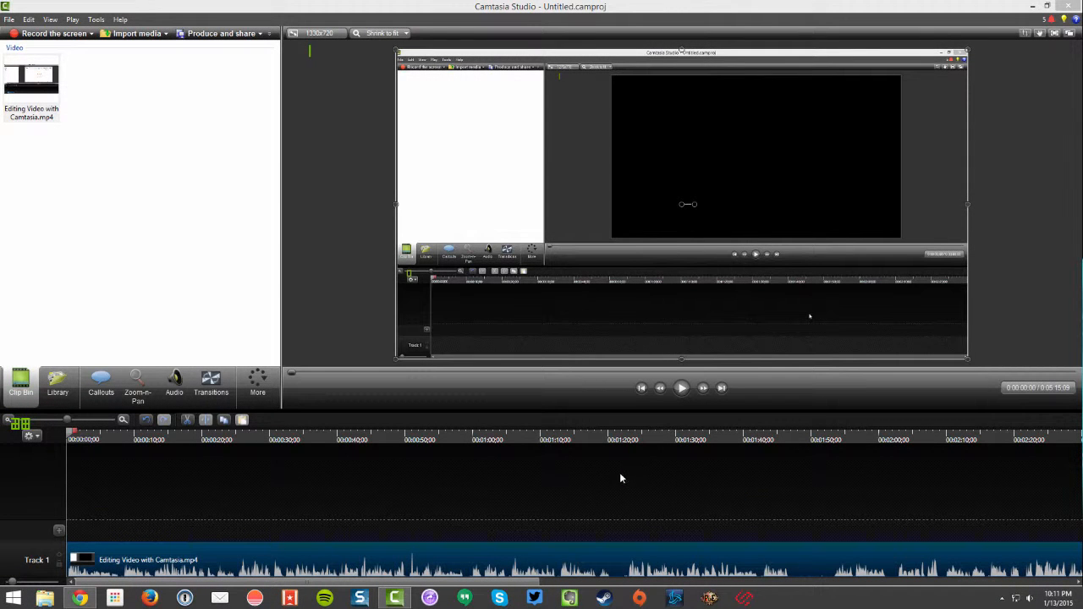
mouse_move(450, 294)
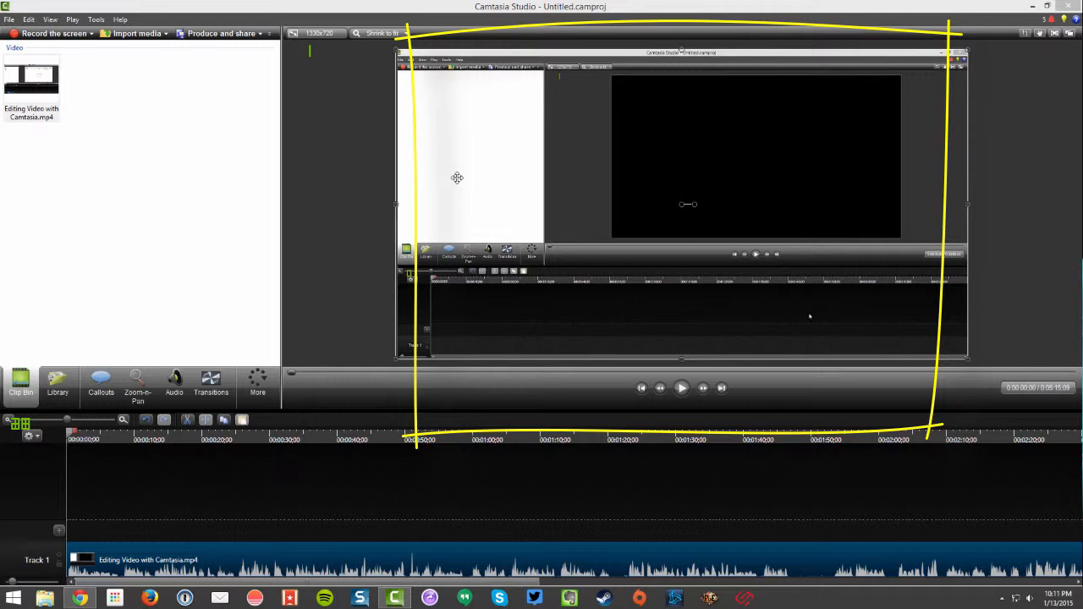
mouse_move(437, 156)
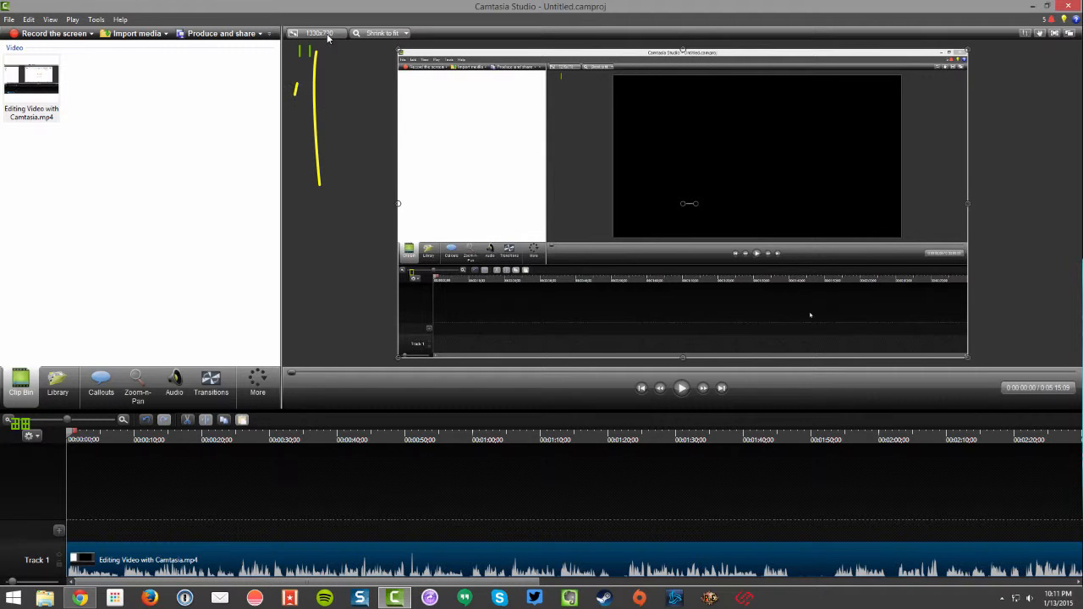
Apply the '720p HD (1280x720) great for YouTube' editing dimensions preset to the project
left_click(325, 34)
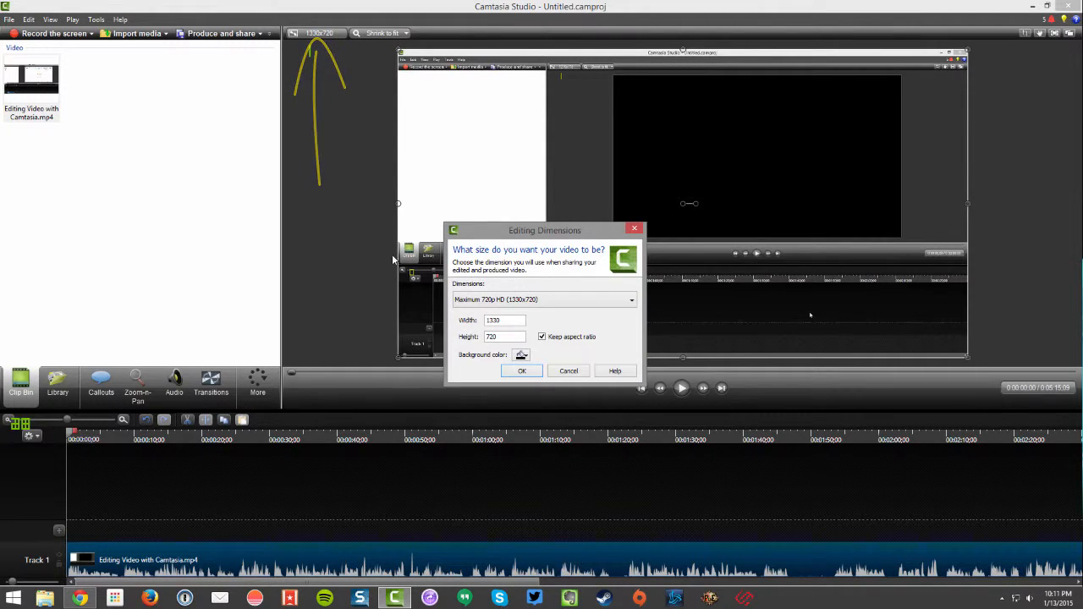
left_click(629, 300)
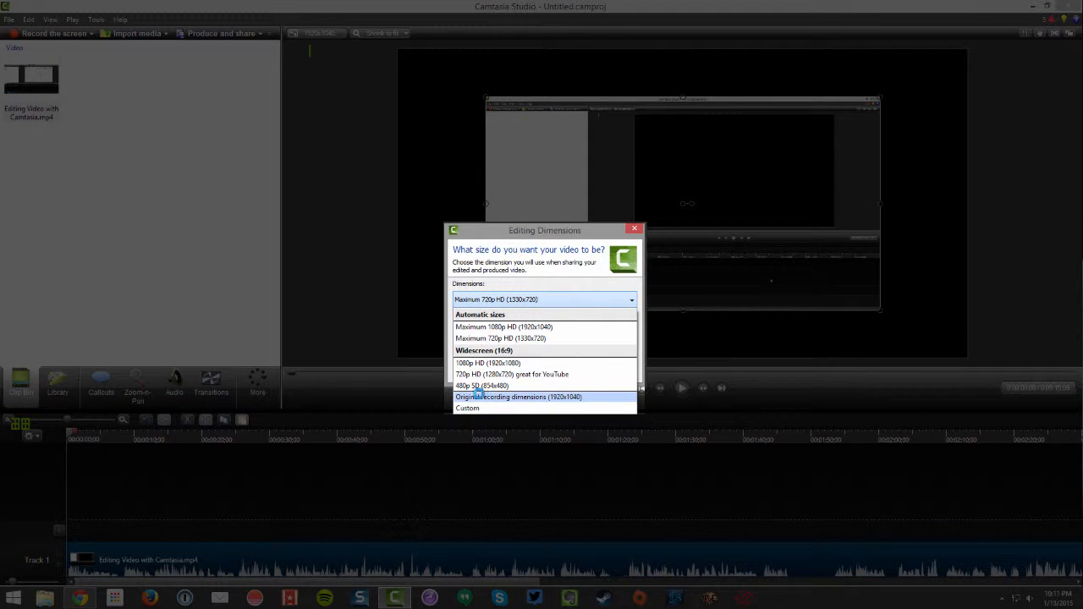
mouse_move(477, 374)
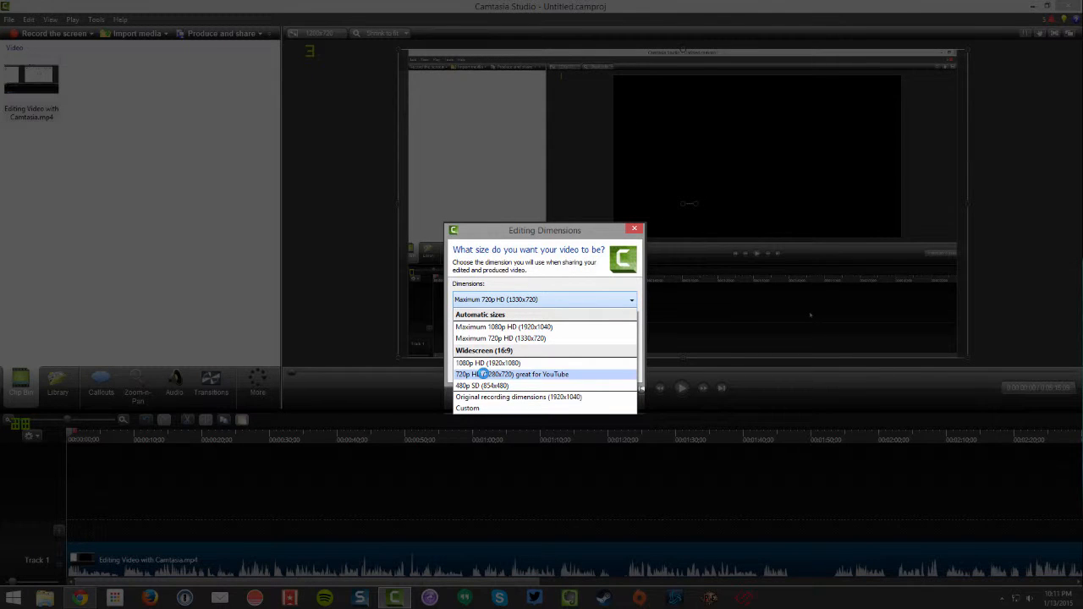
left_click(524, 374)
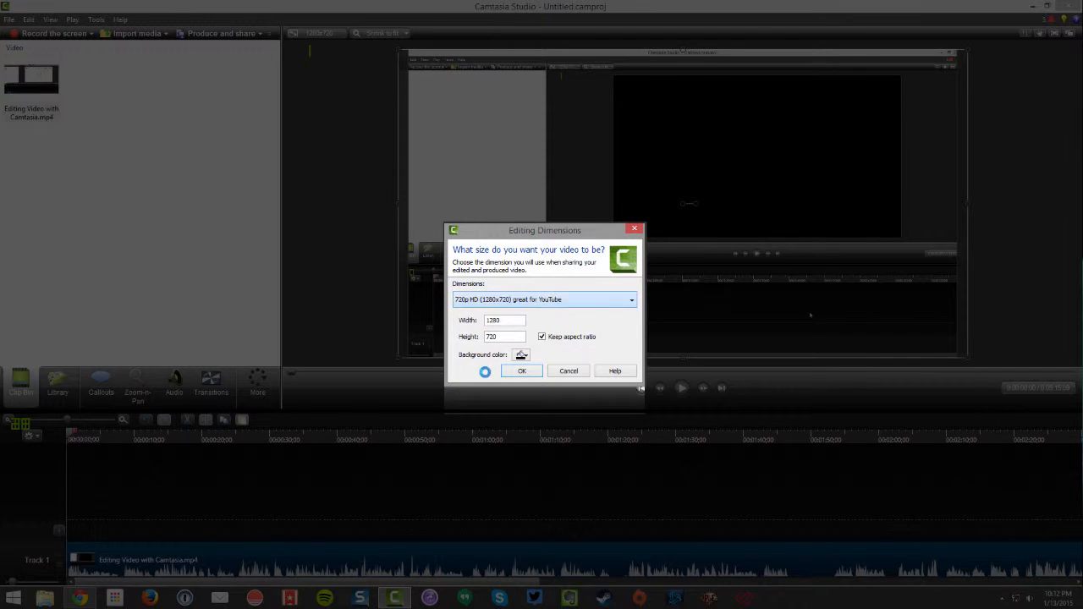
left_click(521, 371)
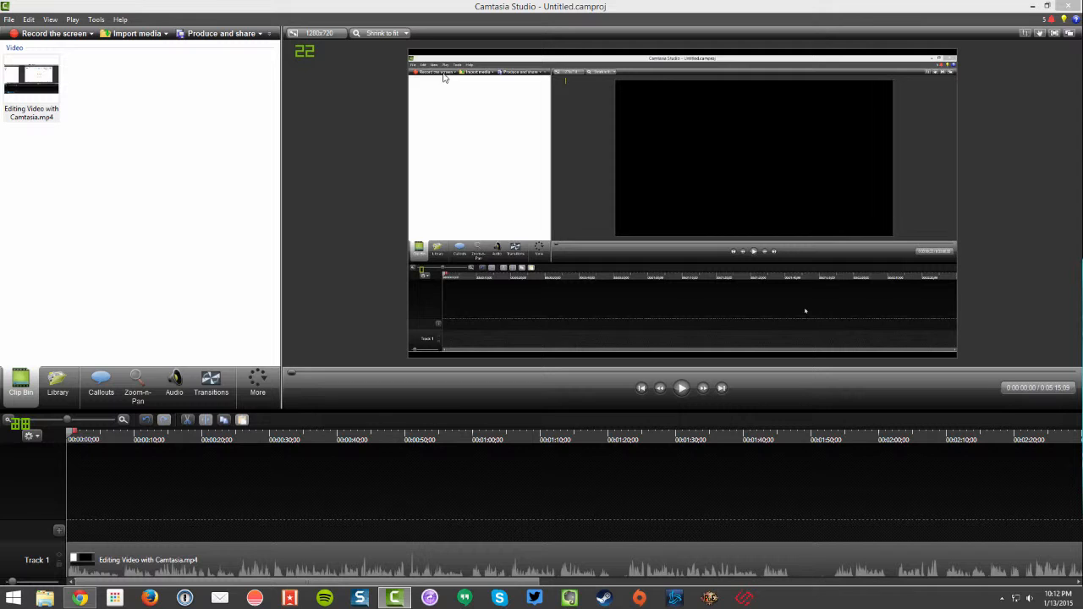
mouse_move(954, 213)
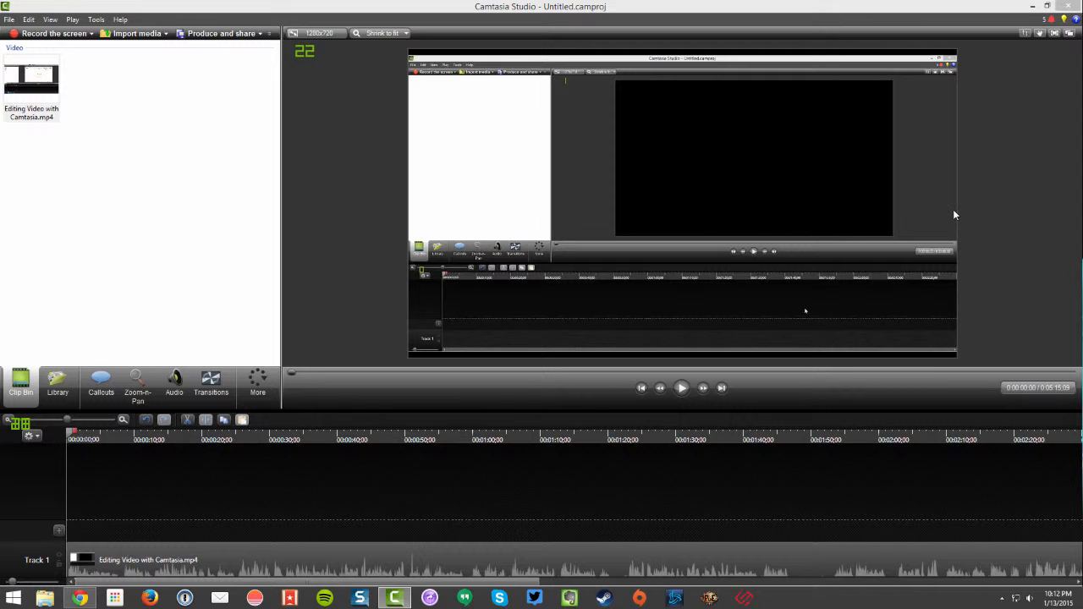
mouse_move(1020, 40)
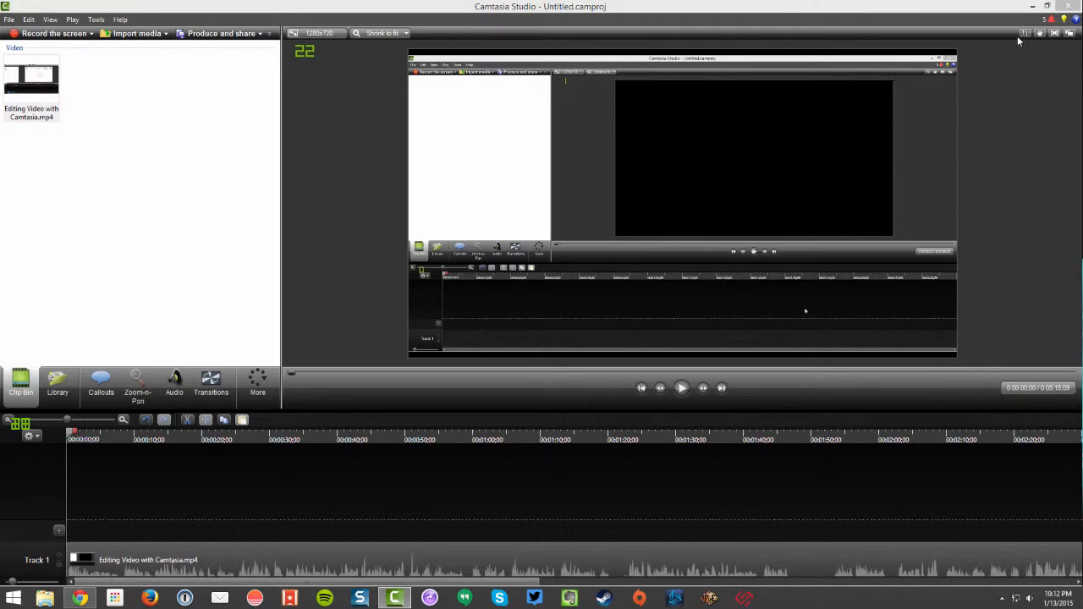
mouse_move(1018, 33)
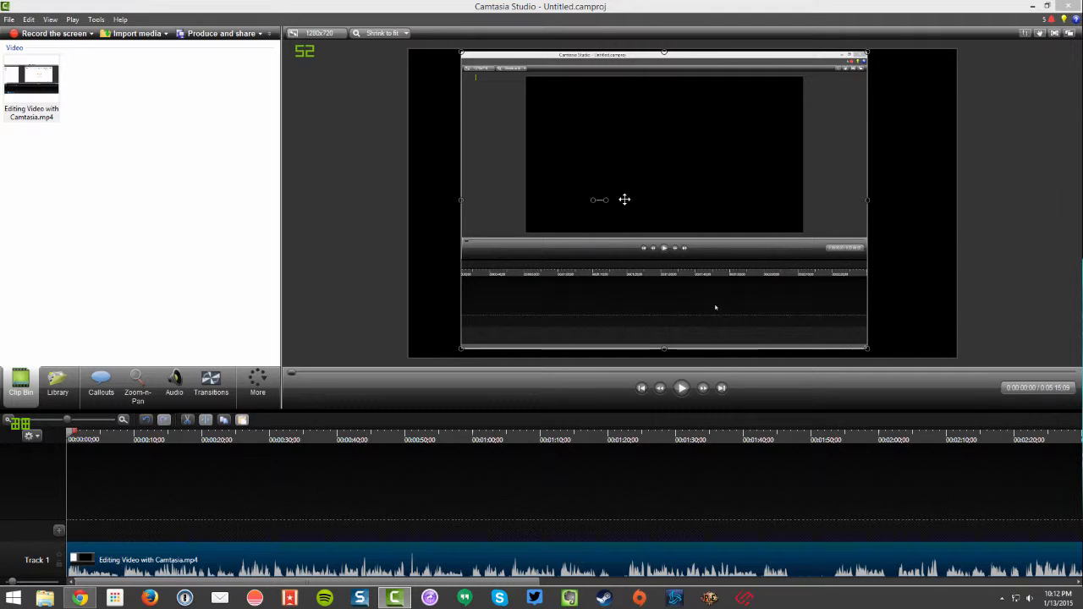
mouse_move(622, 220)
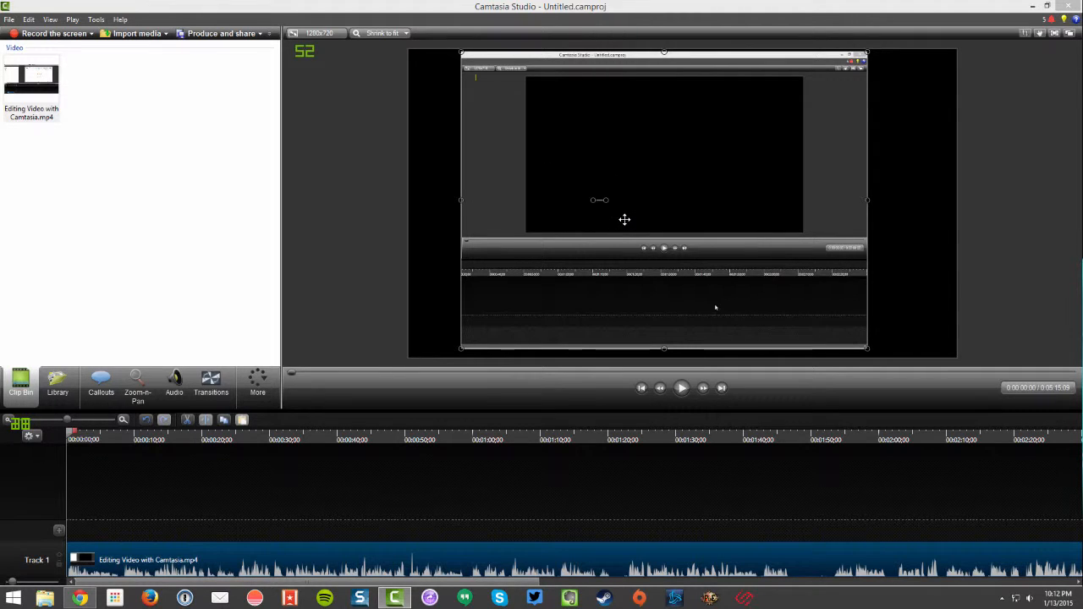